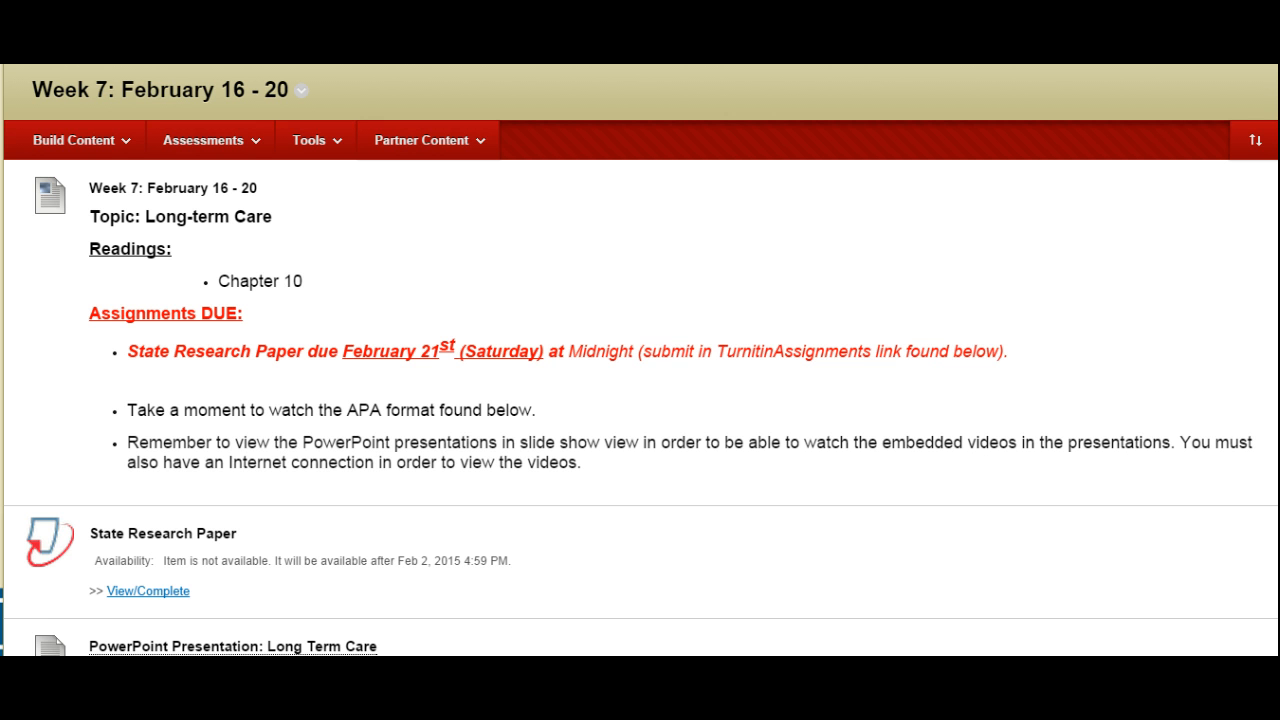
{"action": "mouse_move", "coordinate": [1216, 240]}
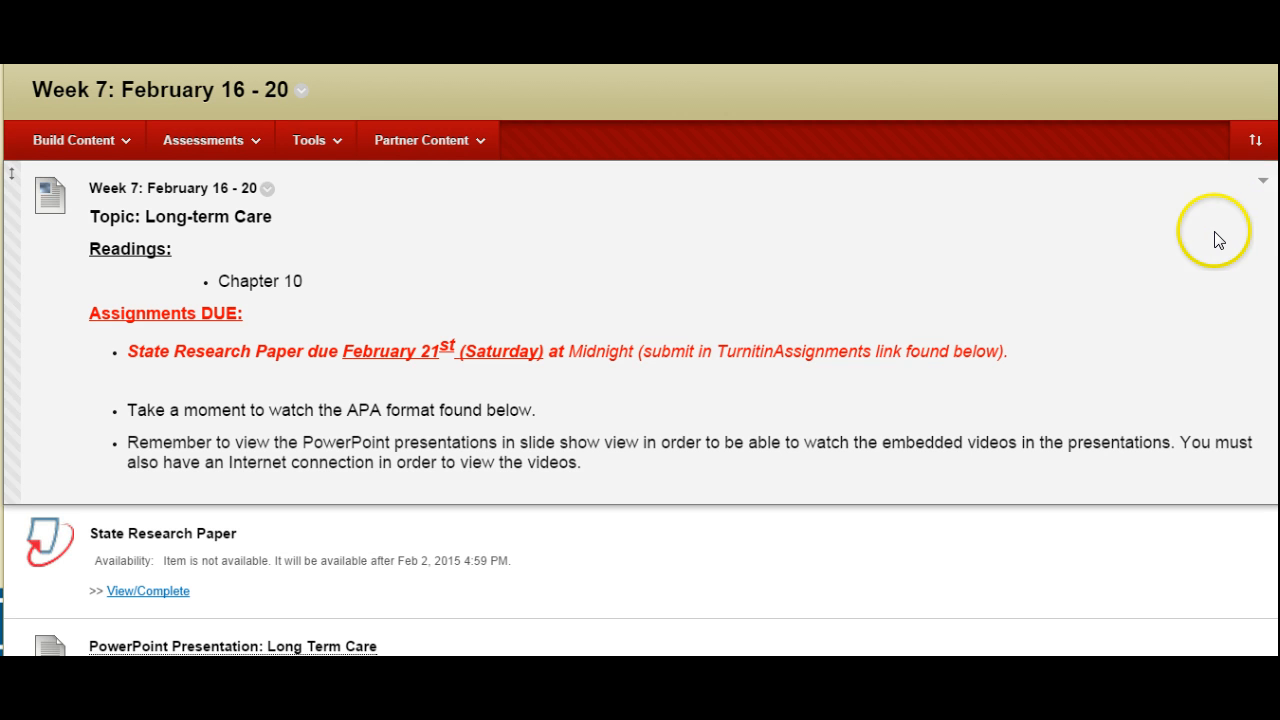
{"action": "scroll", "scroll_direction": "down", "scroll_amount": 3}
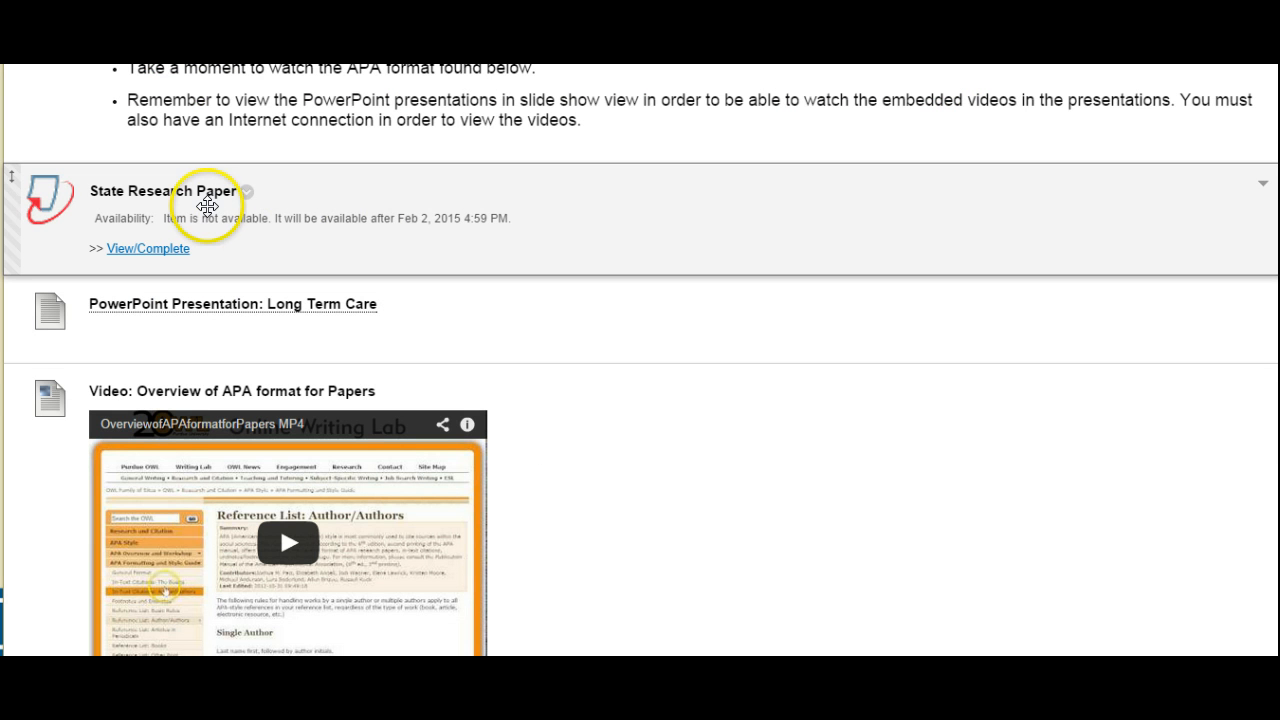
{"action": "mouse_move", "coordinate": [667, 233]}
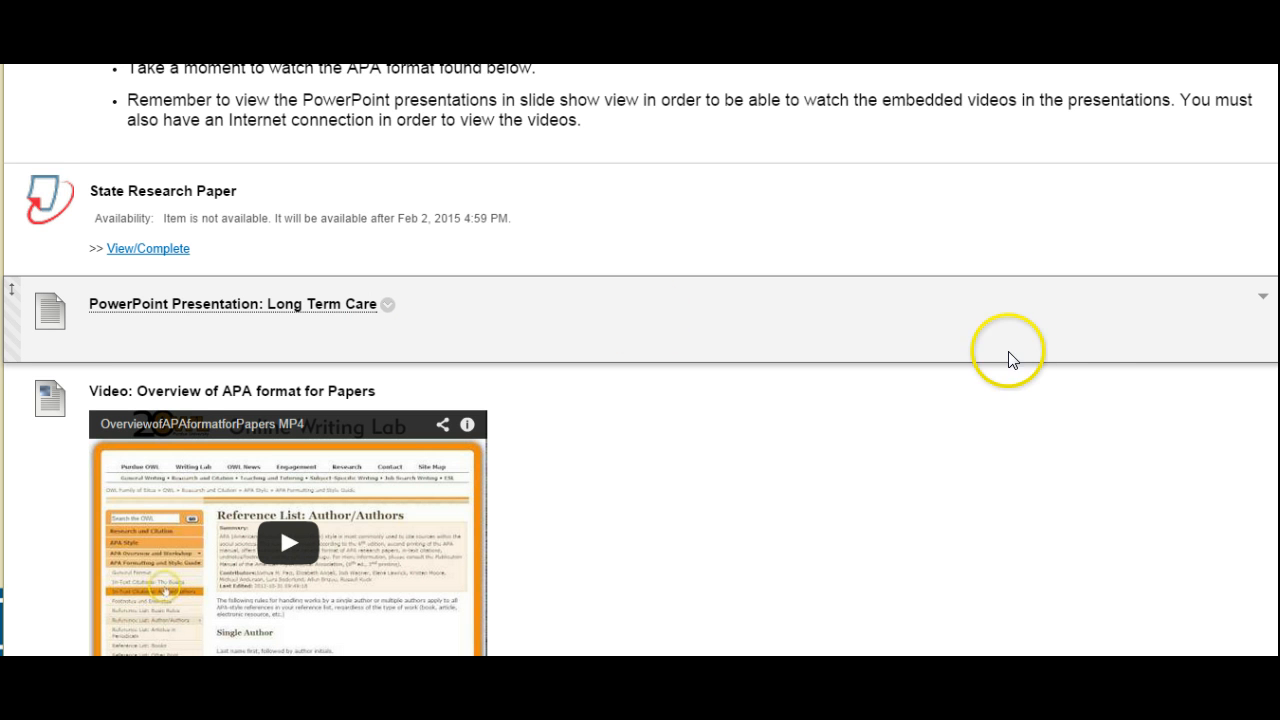
{"action": "scroll", "scroll_direction": "down", "scroll_amount": 3}
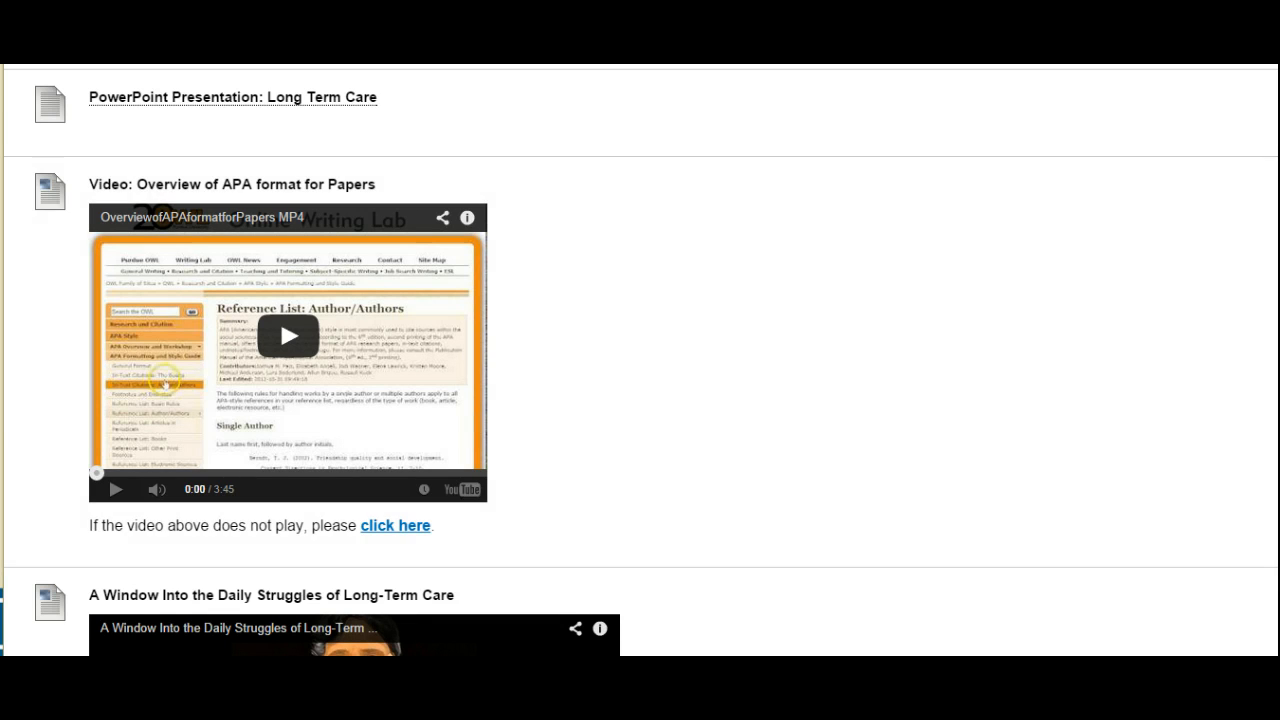
{"action": "scroll", "scroll_direction": "down", "scroll_amount": 3}
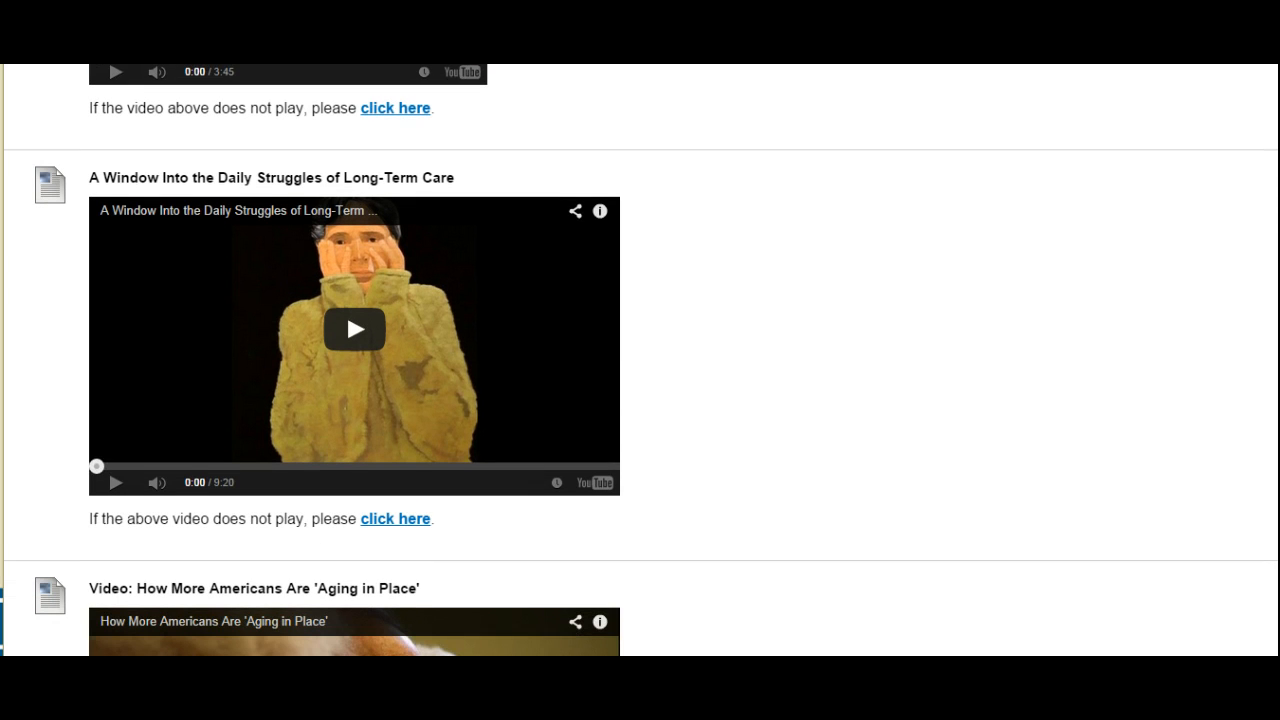
{"action": "scroll", "scroll_direction": "down", "scroll_amount": 3}
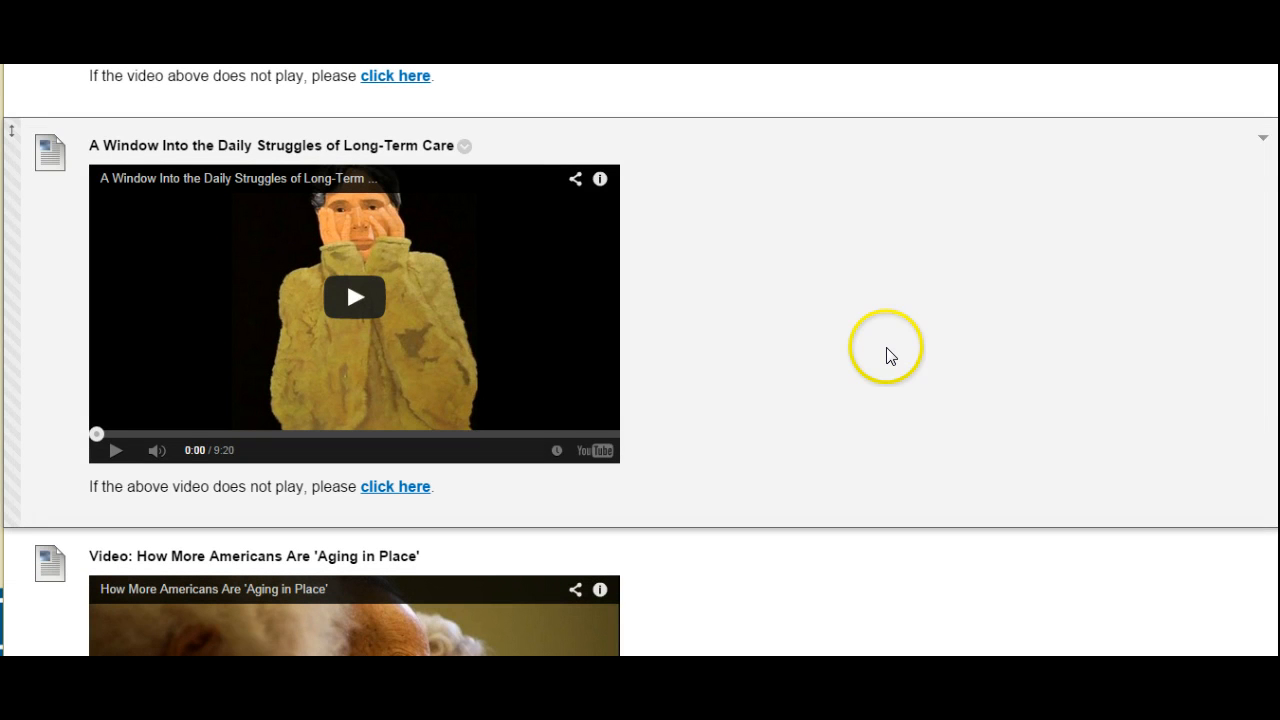
{"action": "mouse_move", "coordinate": [890, 356]}
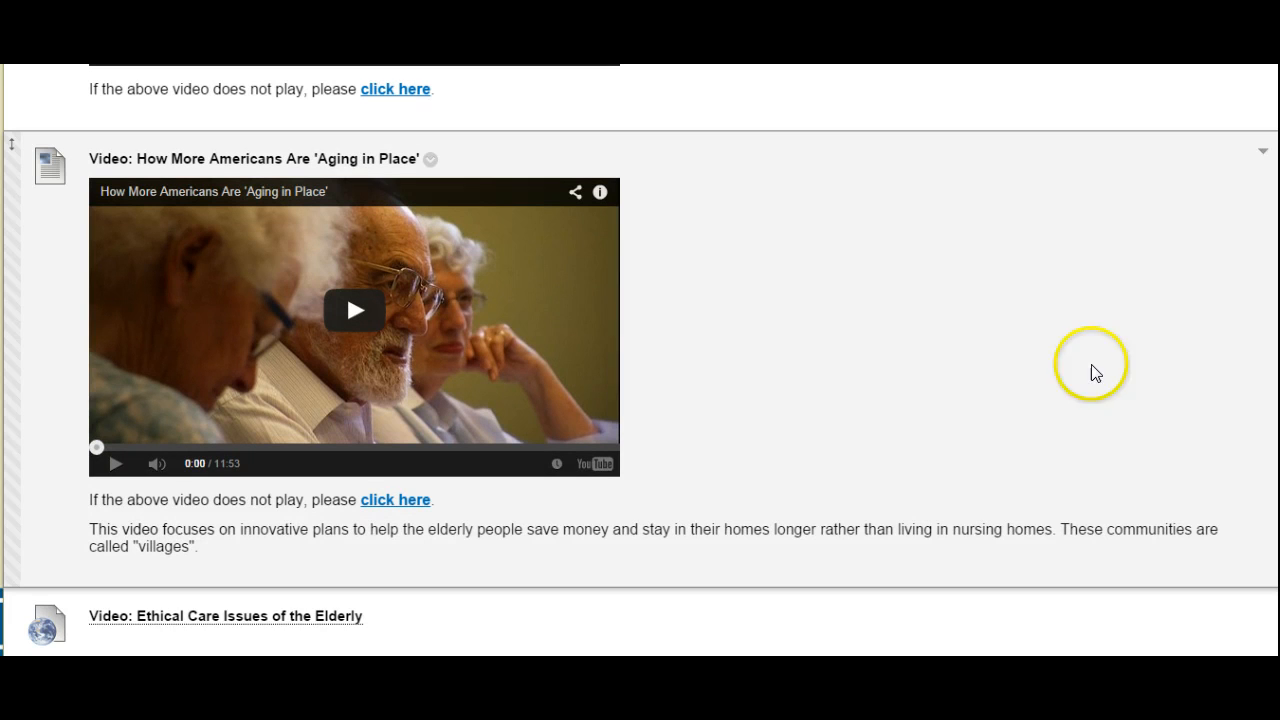
{"action": "mouse_move", "coordinate": [985, 351]}
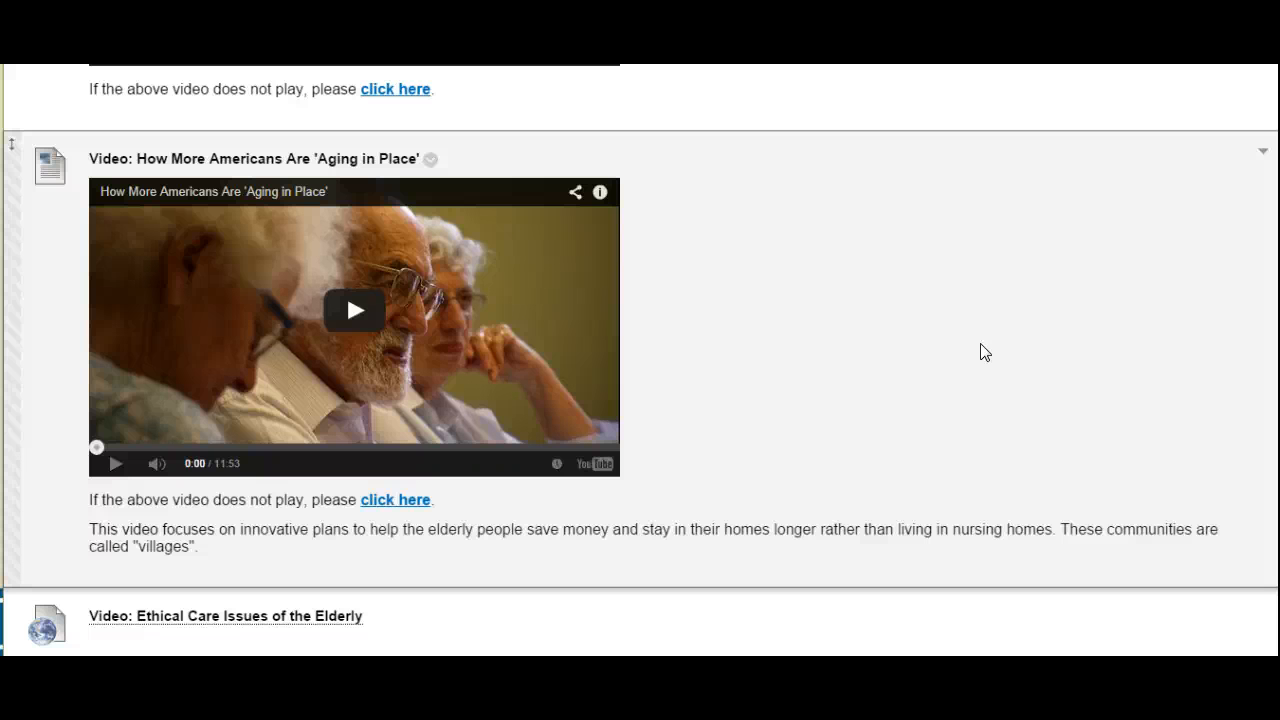
{"action": "scroll", "scroll_direction": "down", "scroll_amount": 3}
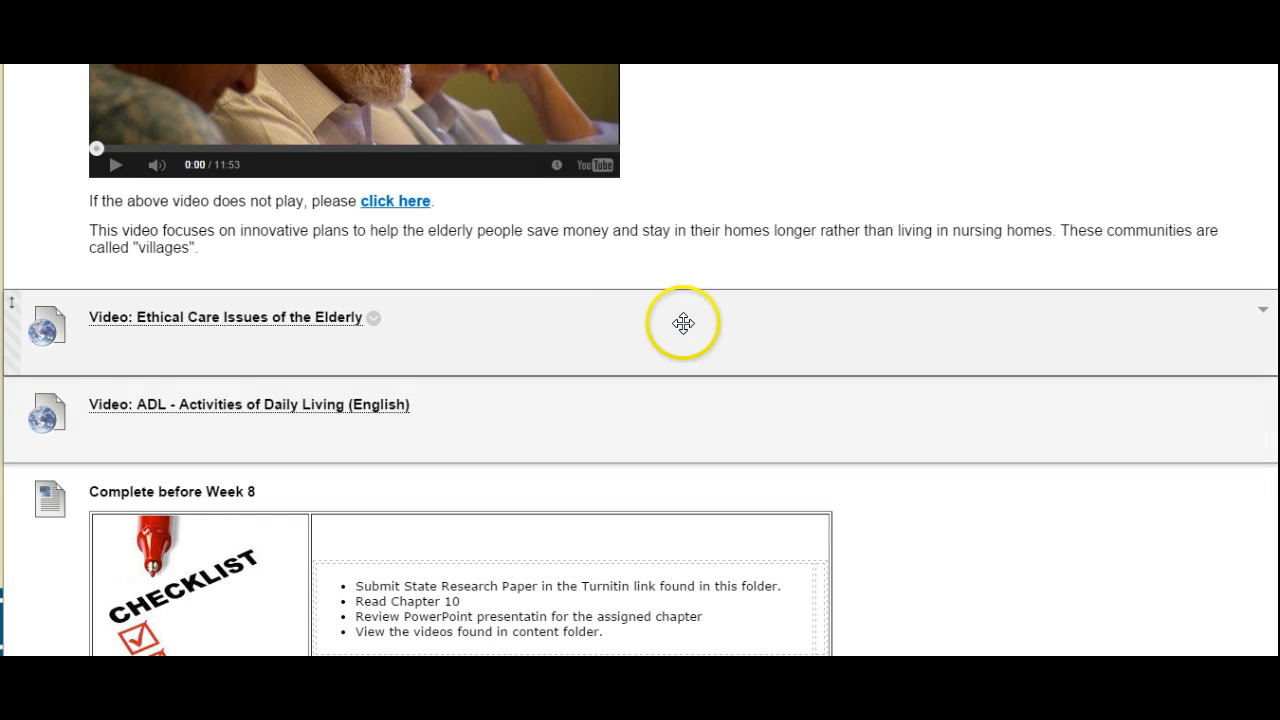
{"action": "mouse_move", "coordinate": [626, 319]}
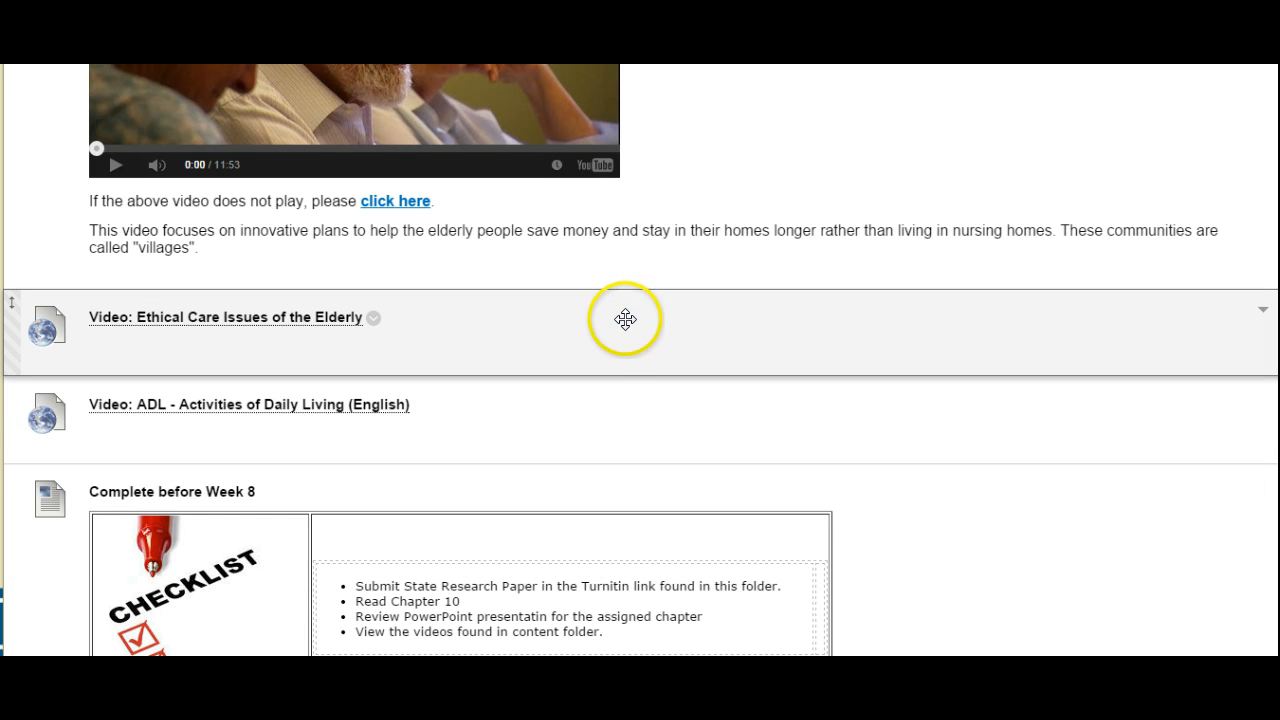
{"action": "mouse_move", "coordinate": [607, 320]}
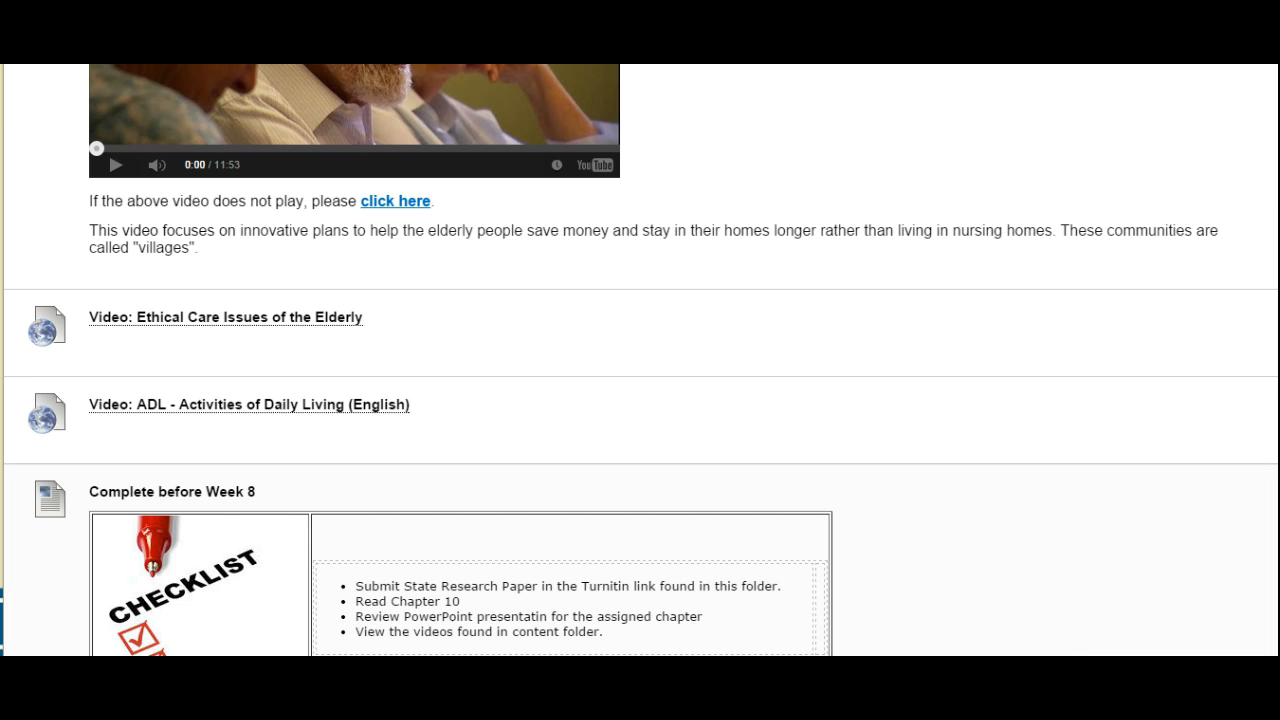
{"action": "scroll", "scroll_direction": "down", "scroll_amount": 3}
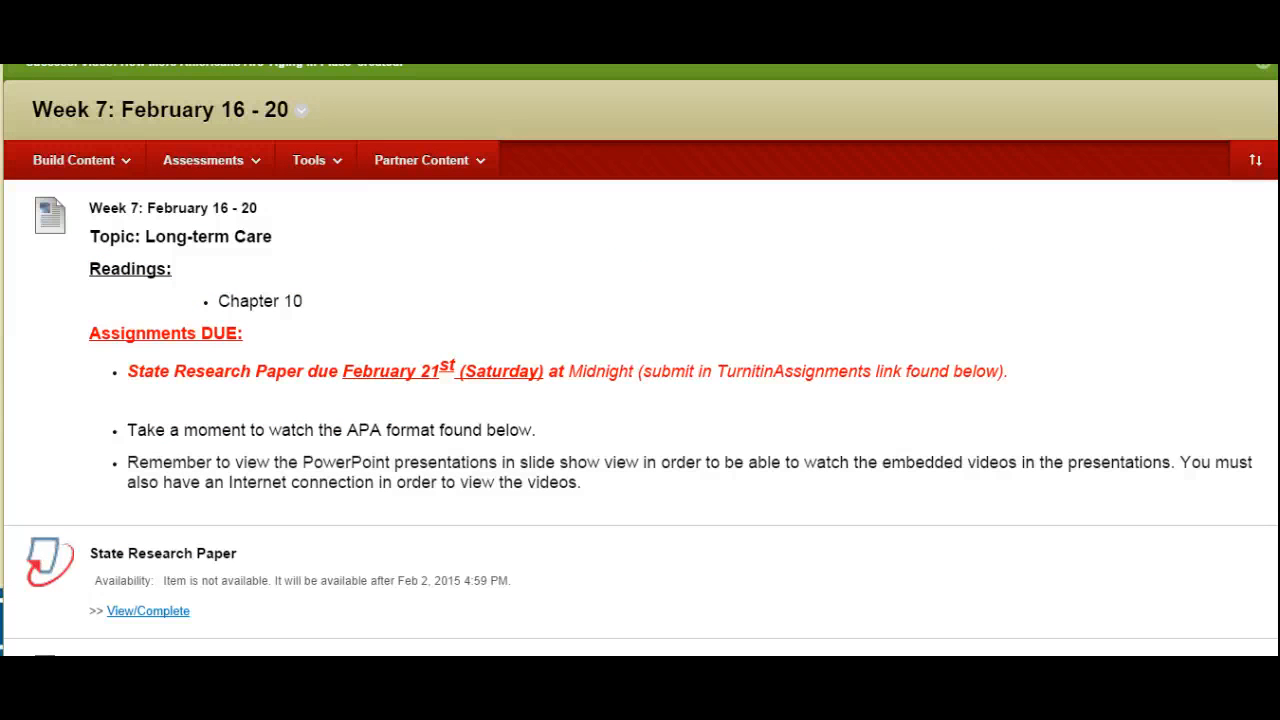
{"action": "mouse_move", "coordinate": [323, 607]}
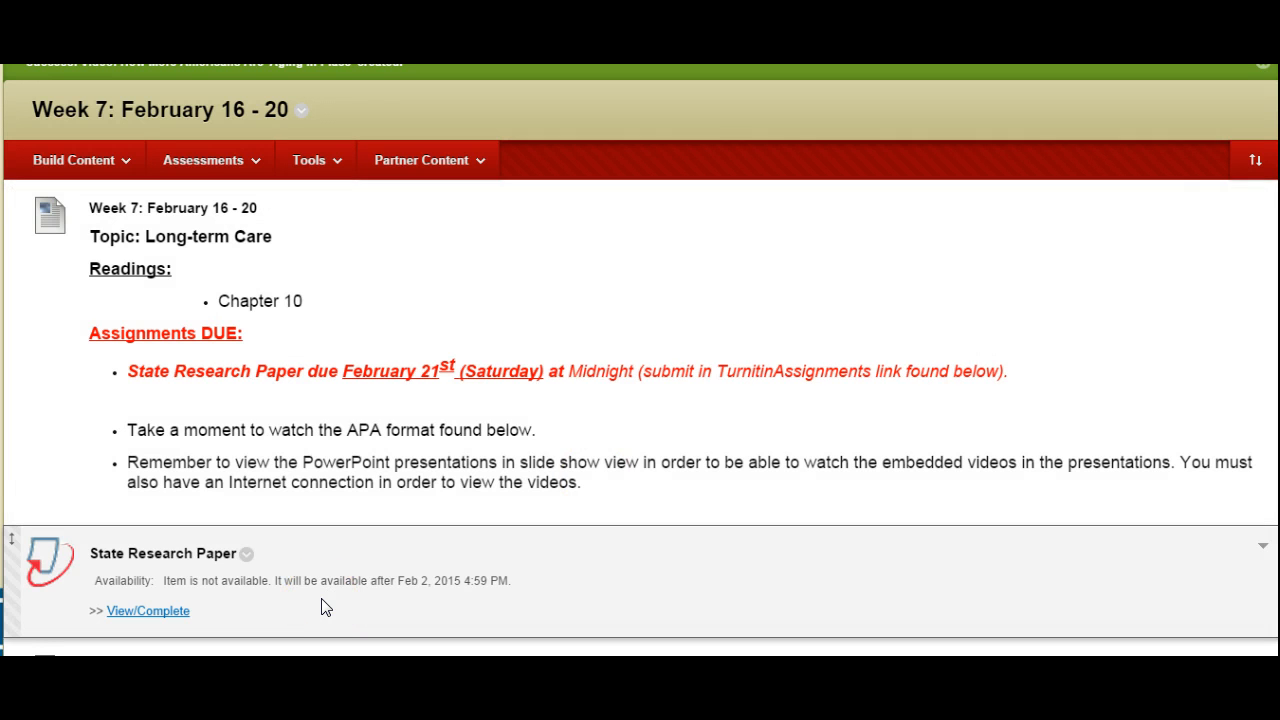